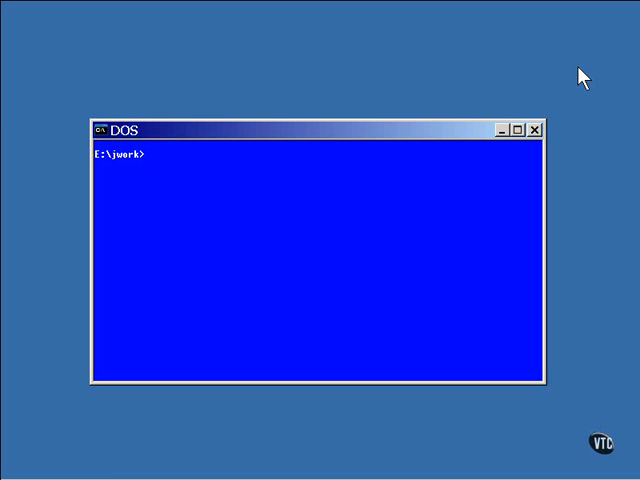
- Begin the command 'vi Over' at the E:\jwork prompt to open an Over source file
text(vi Over)
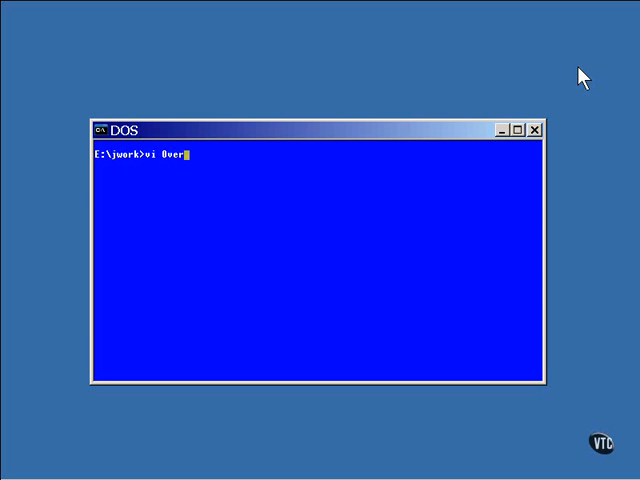
- Run the command to load Over1.java with its overloaded frogs methods in vi
key(Return)
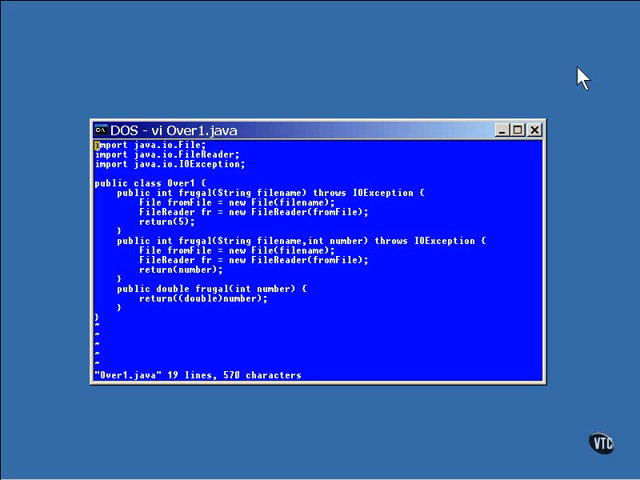
mouse_move(252, 210)
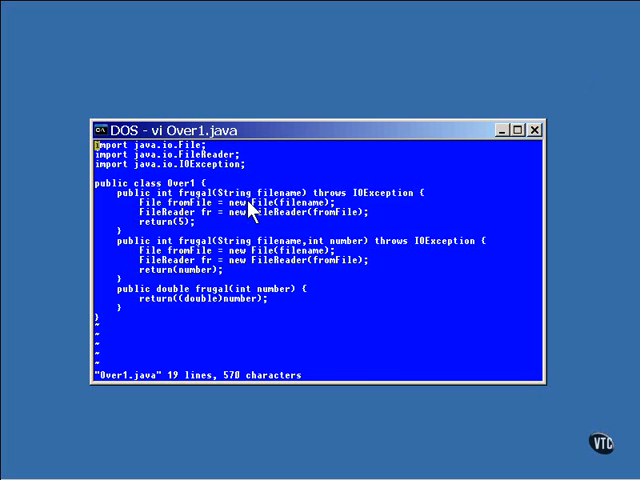
mouse_move(204, 272)
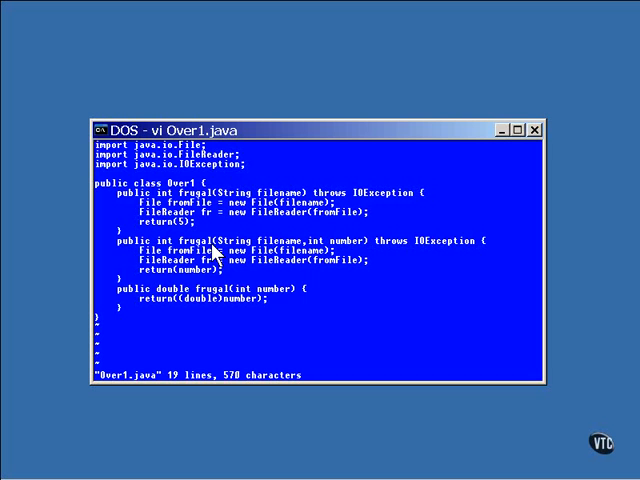
mouse_move(218, 308)
text(clear)
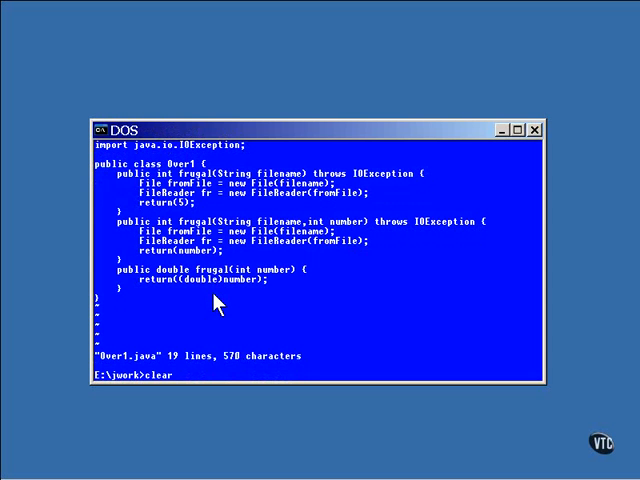
- Run clear to wipe the window back to an empty E:\jwork prompt
key(Return)
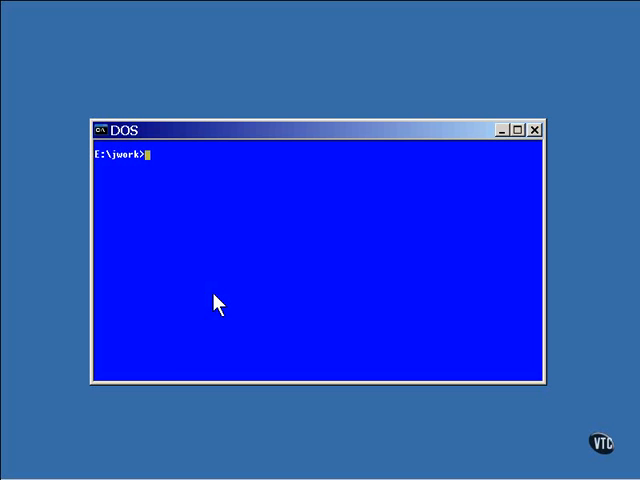
- Load Over2.java in vi, showing Over2 extending Over2Super and overriding its method
text(vi Ove)
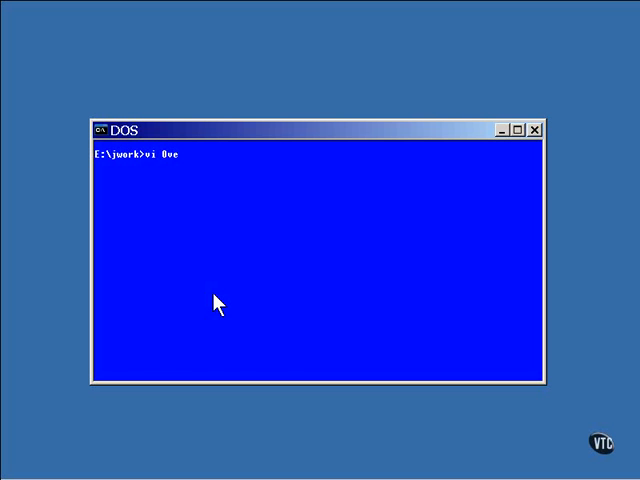
text(r2.java)
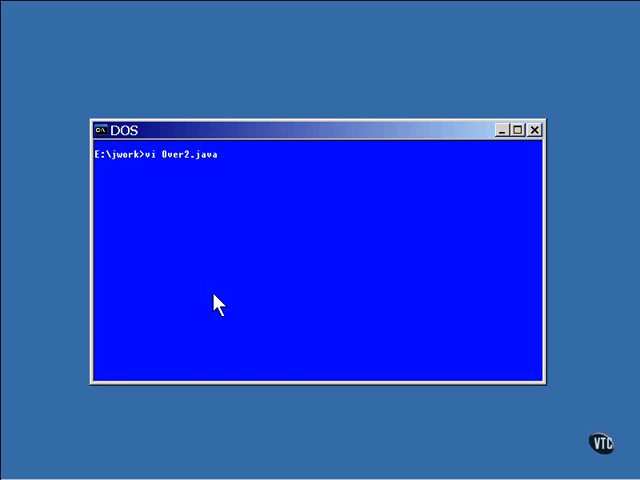
key(Return)
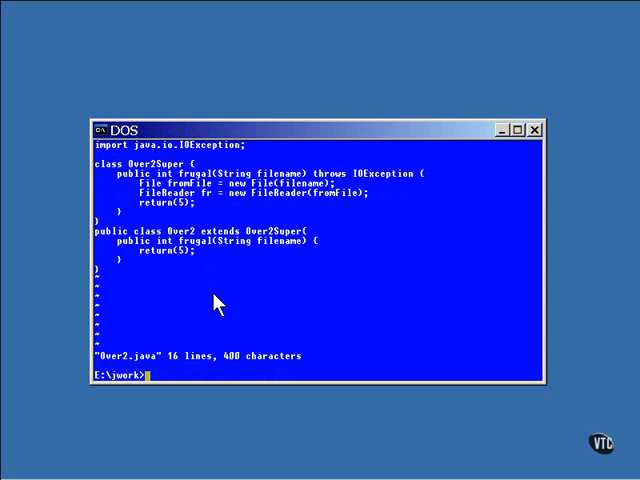
- Load Over3.java in vi, showing Over3Super's protected method overridden by subclass Over3
text(vi 0)
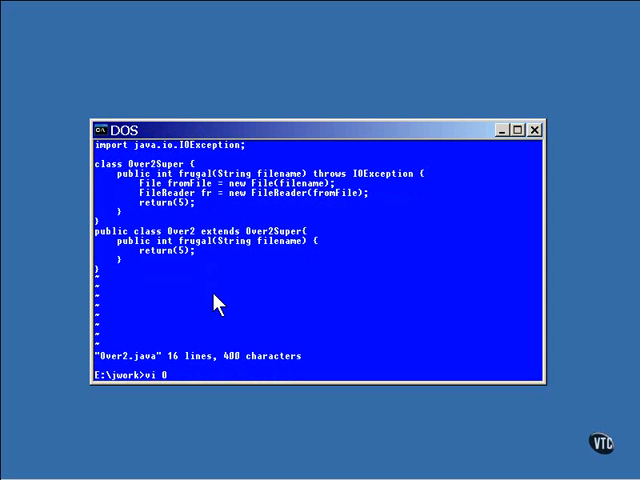
text(ver3)
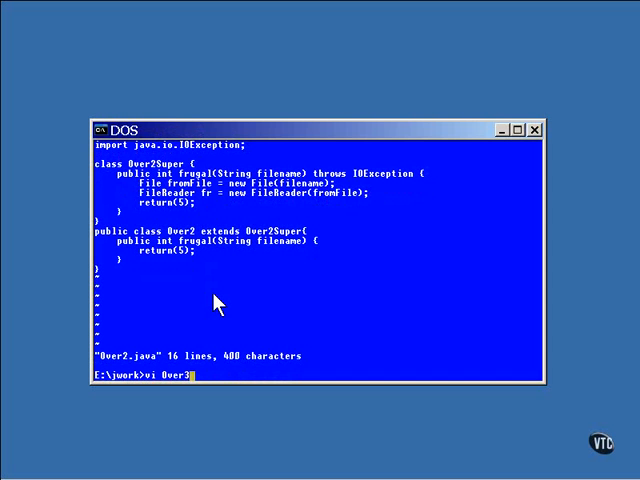
key(Return)
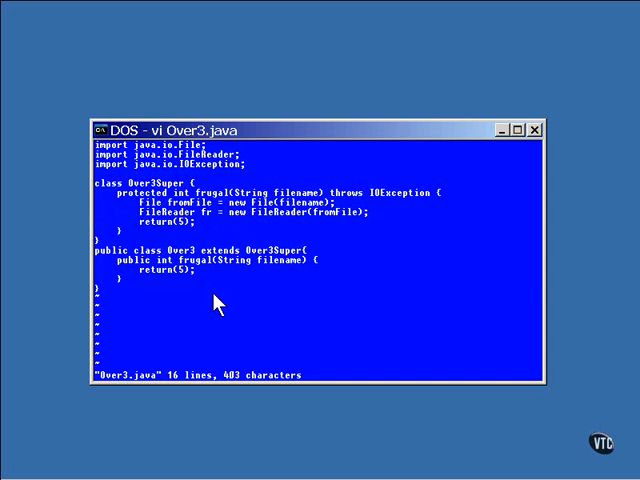